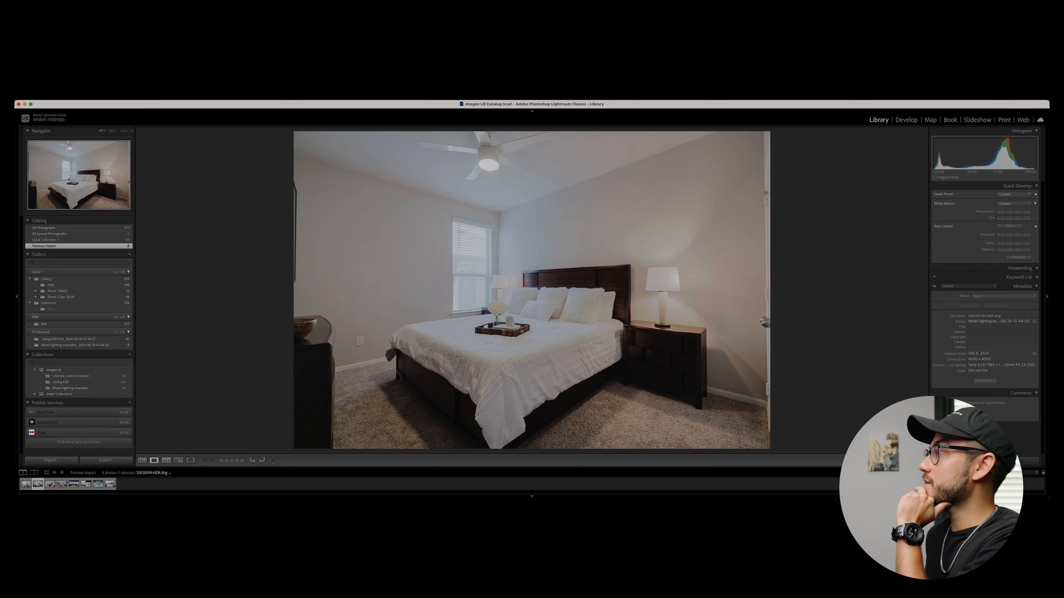
Step: Switch the selected bedroom photo into the Develop module for editing
click(905, 119)
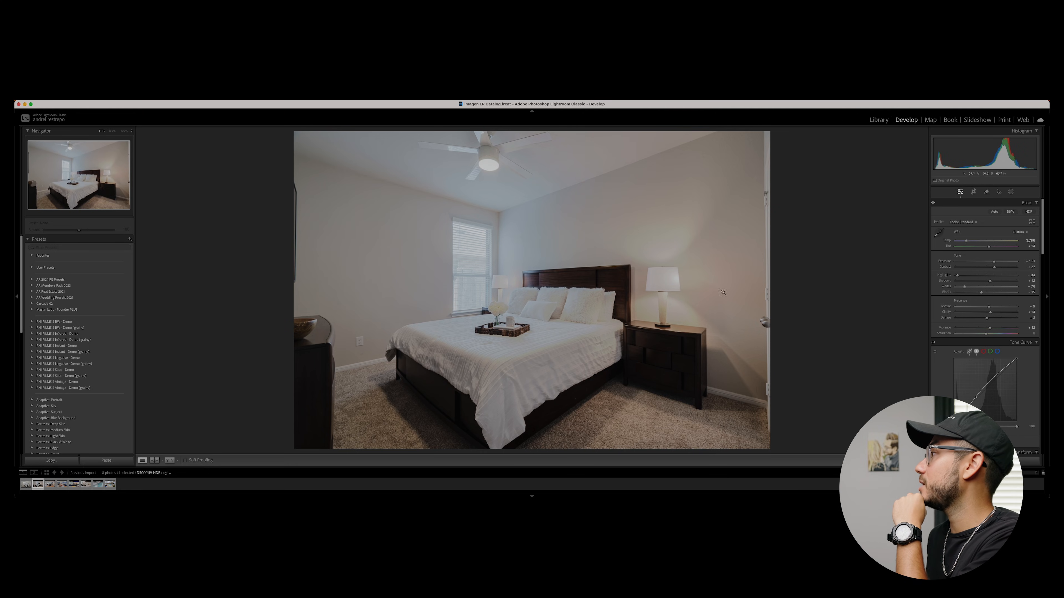
Step: Scroll the right panels toward the Color Mixer and select the pool waterfall photo in the filmstrip
scroll(down, 3)
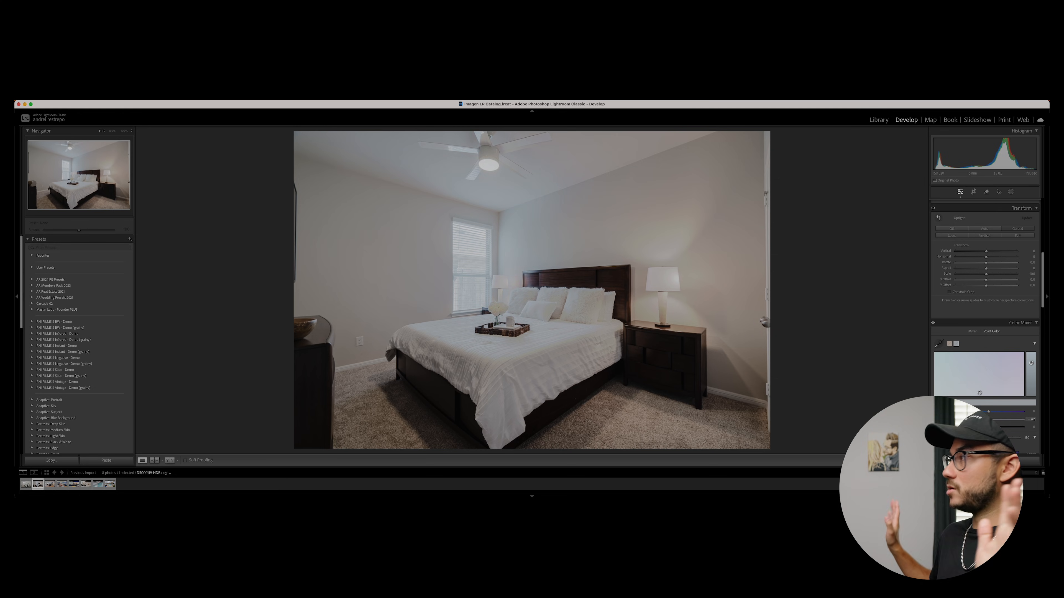
mouse_move(856, 298)
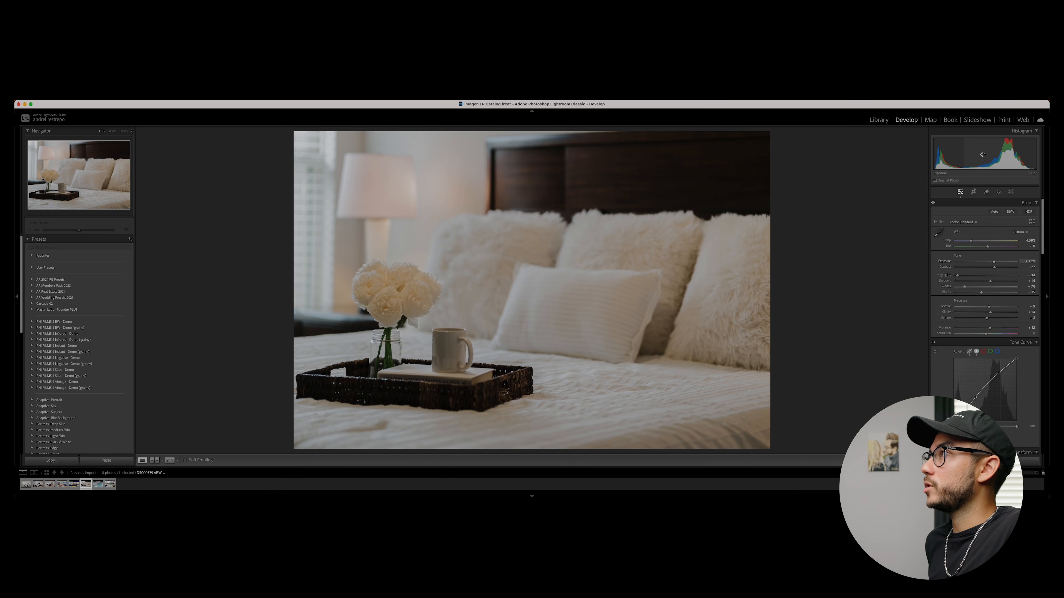
click(95, 484)
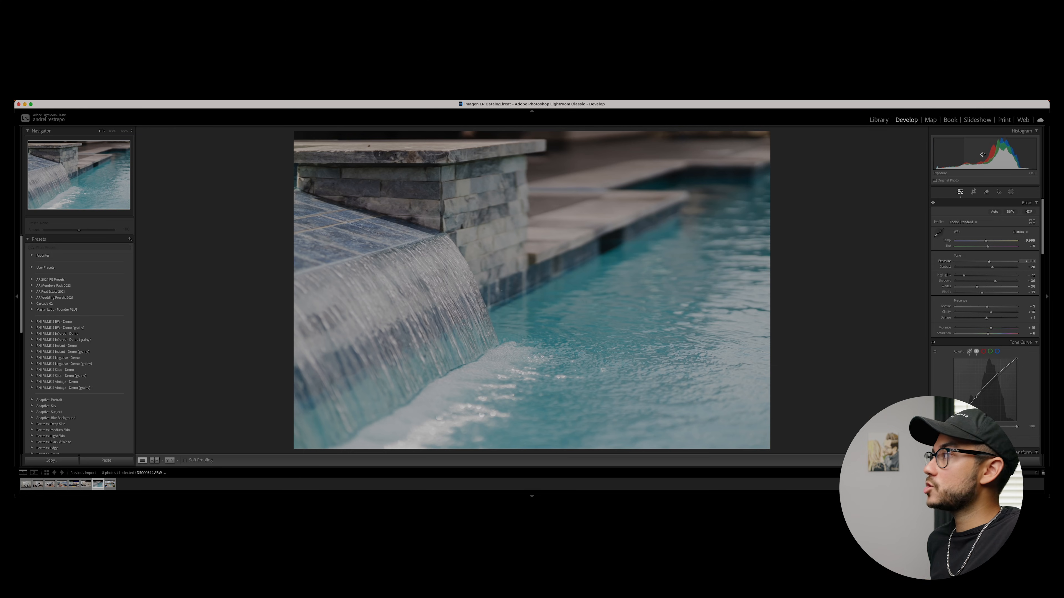